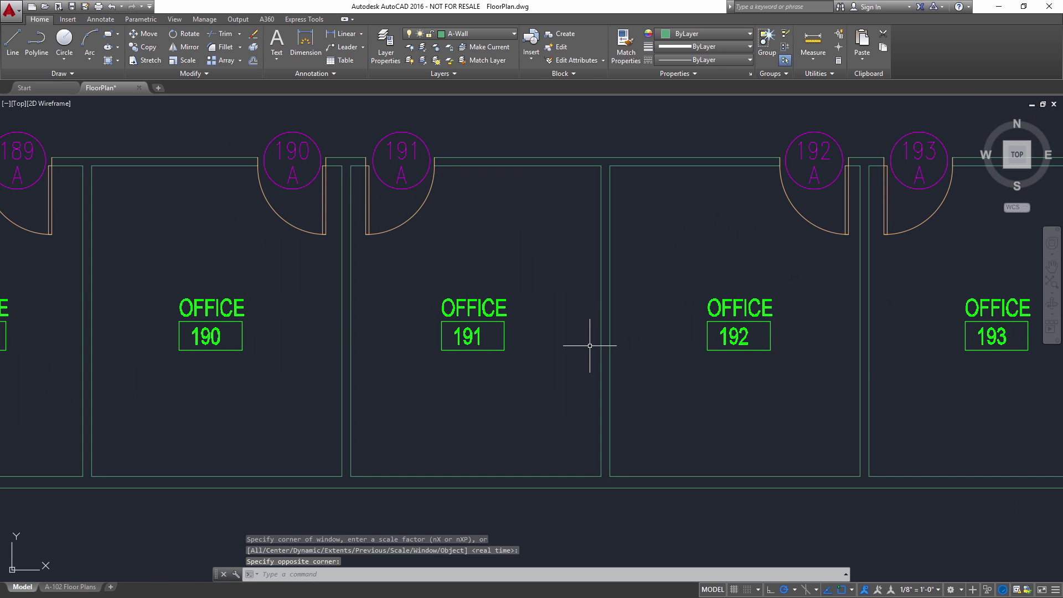
pyautogui.moveTo(504, 361)
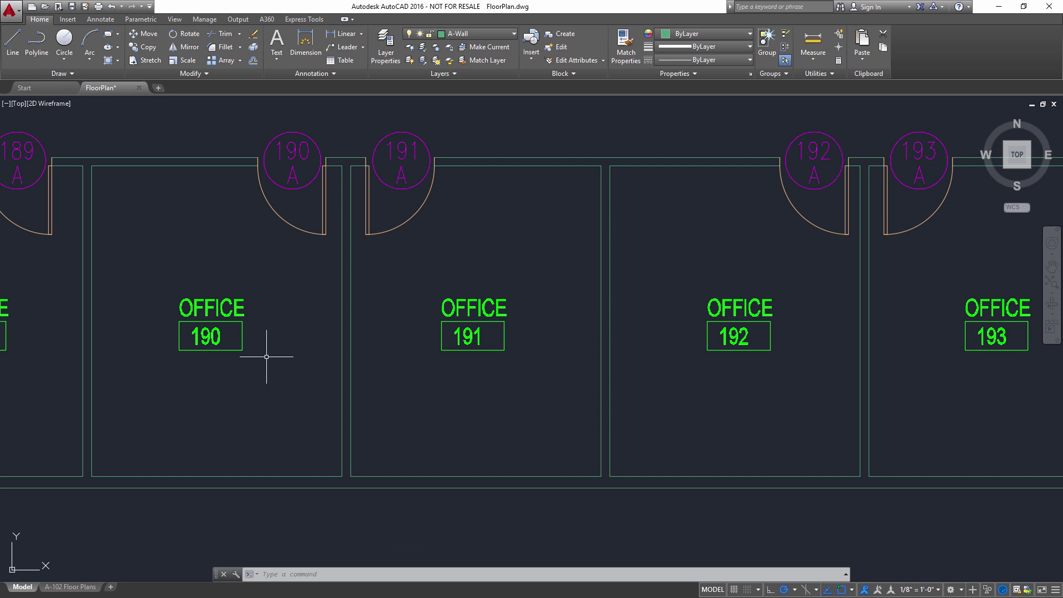
# Step: Select the OFFICE 190 room tag block in the floor plan
pyautogui.click(240, 308)
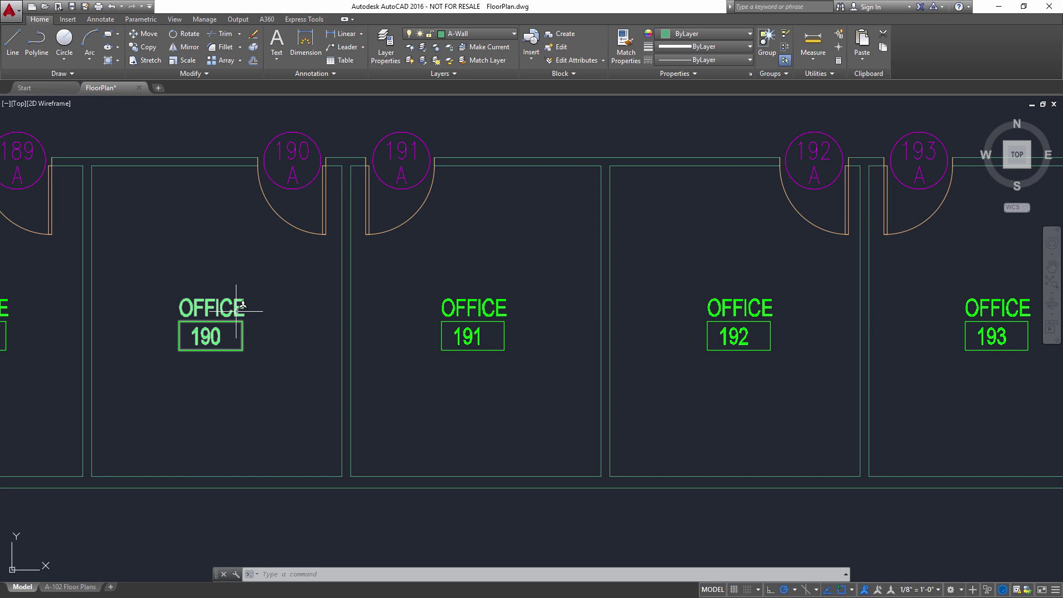
pyautogui.click(238, 311)
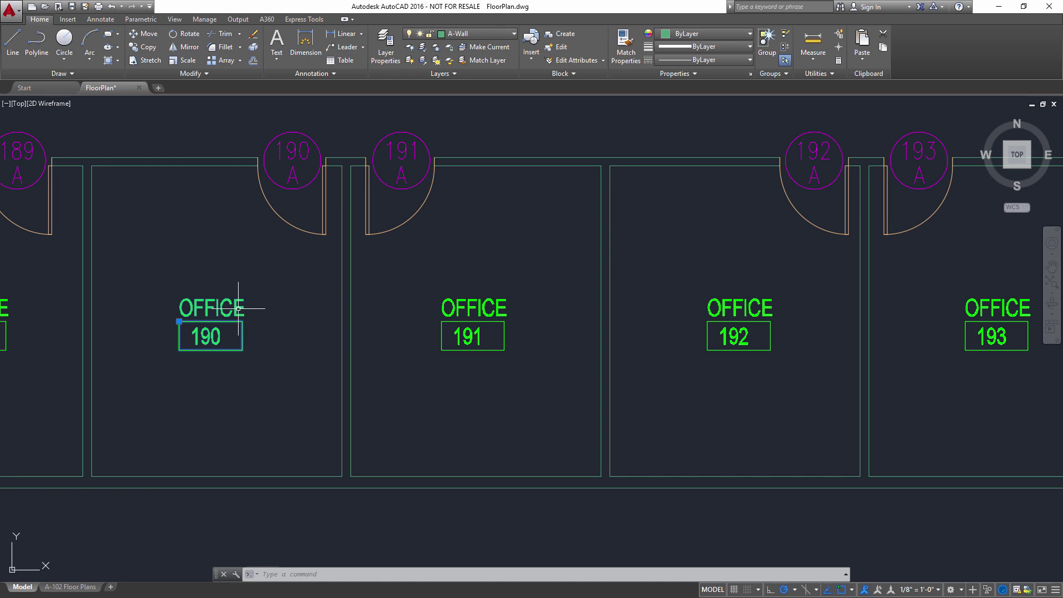
# Step: Use Select Similar to pick every matching room tag, then view the whole floor plan
pyautogui.rightClick(260, 311)
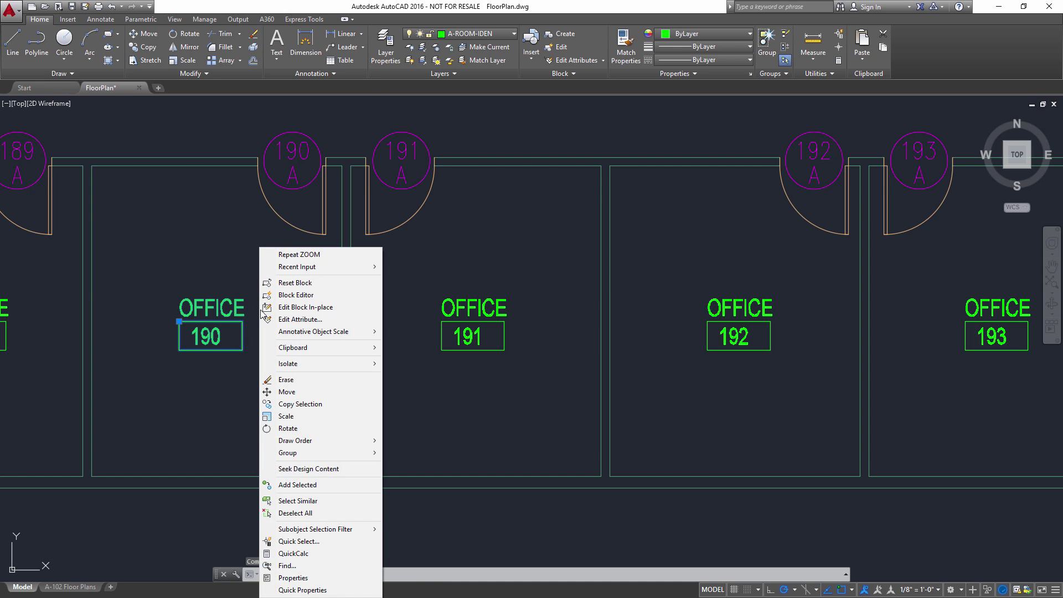
pyautogui.moveTo(298, 500)
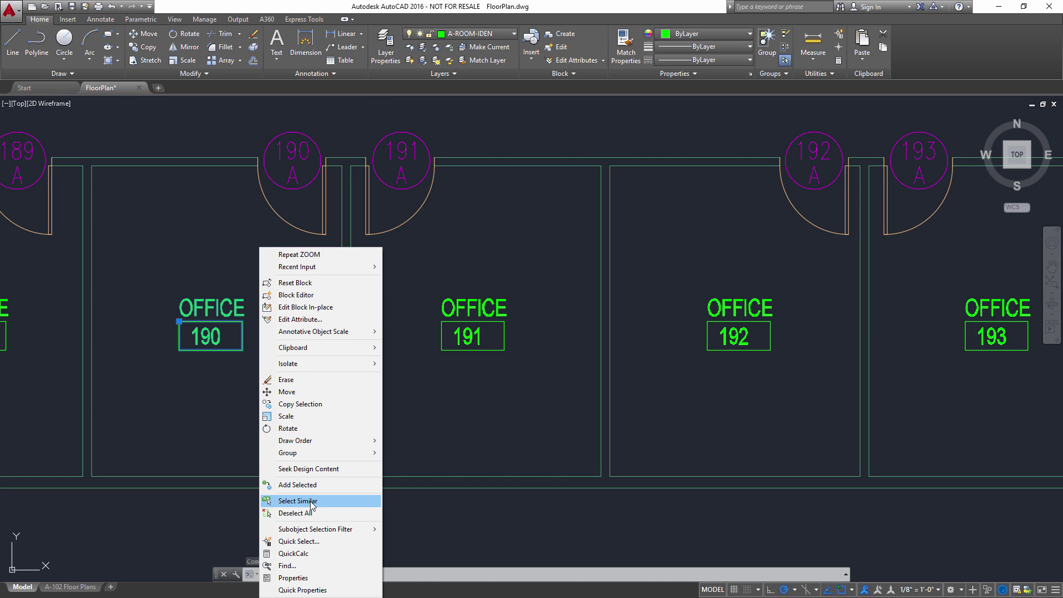
pyautogui.click(297, 500)
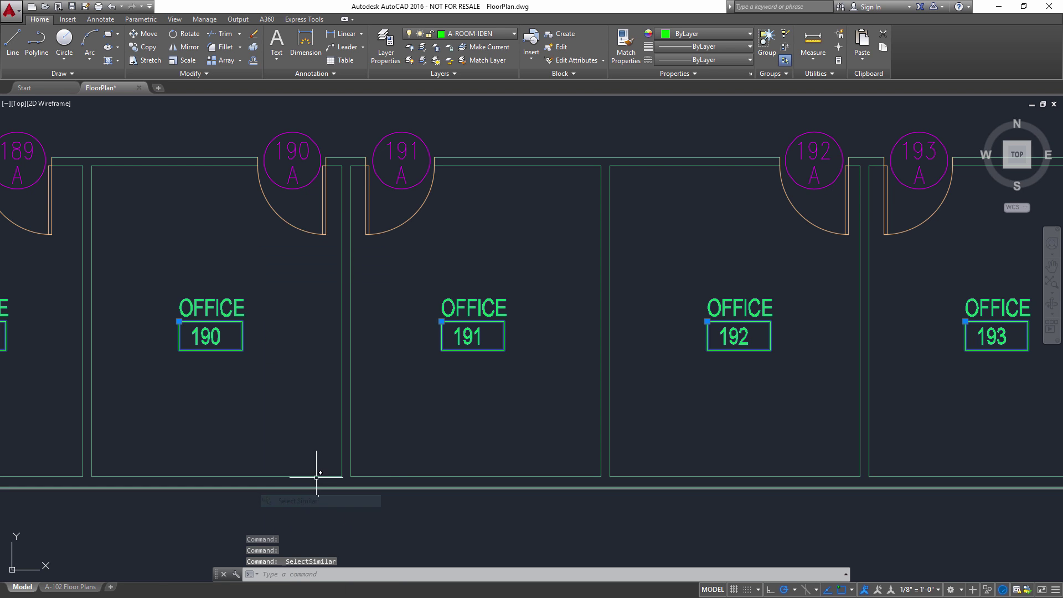
pyautogui.scroll(-3)
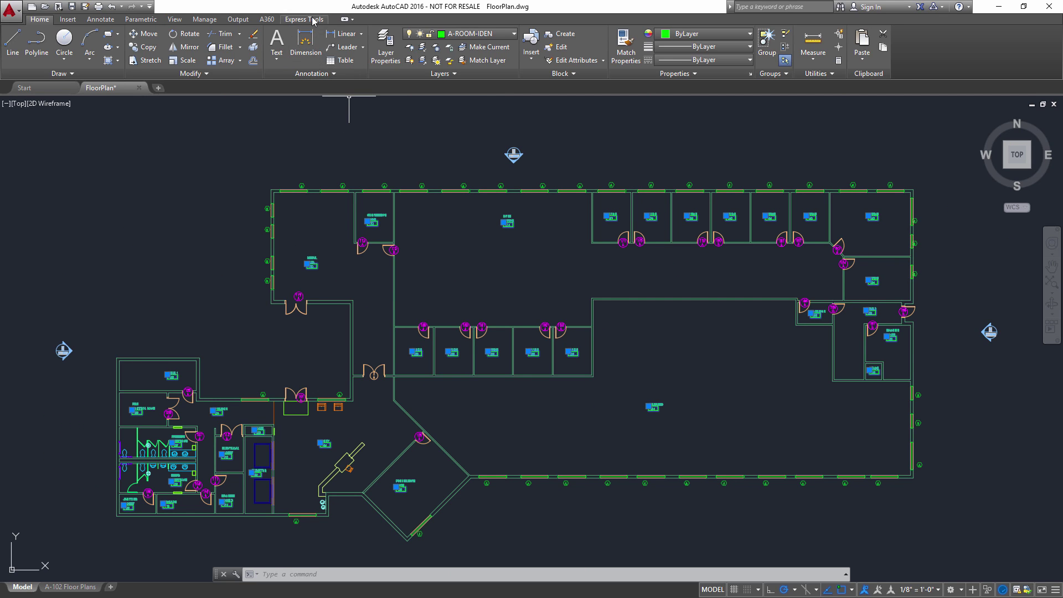
# Step: Export the selected tags' attributes via Express Tools to FloorPlan.txt on the Desktop
pyautogui.click(303, 19)
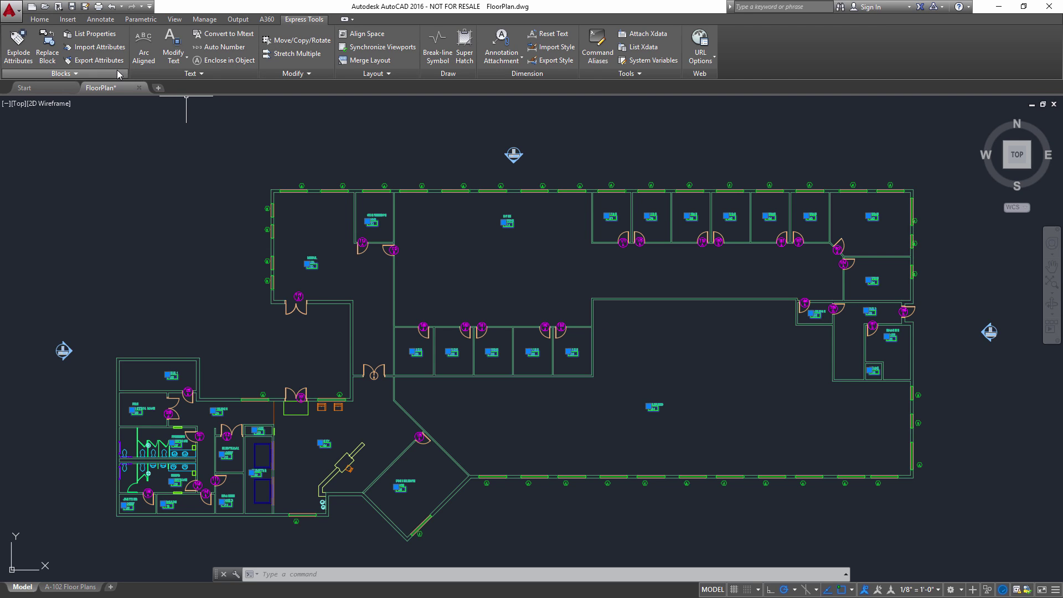
pyautogui.moveTo(99, 60)
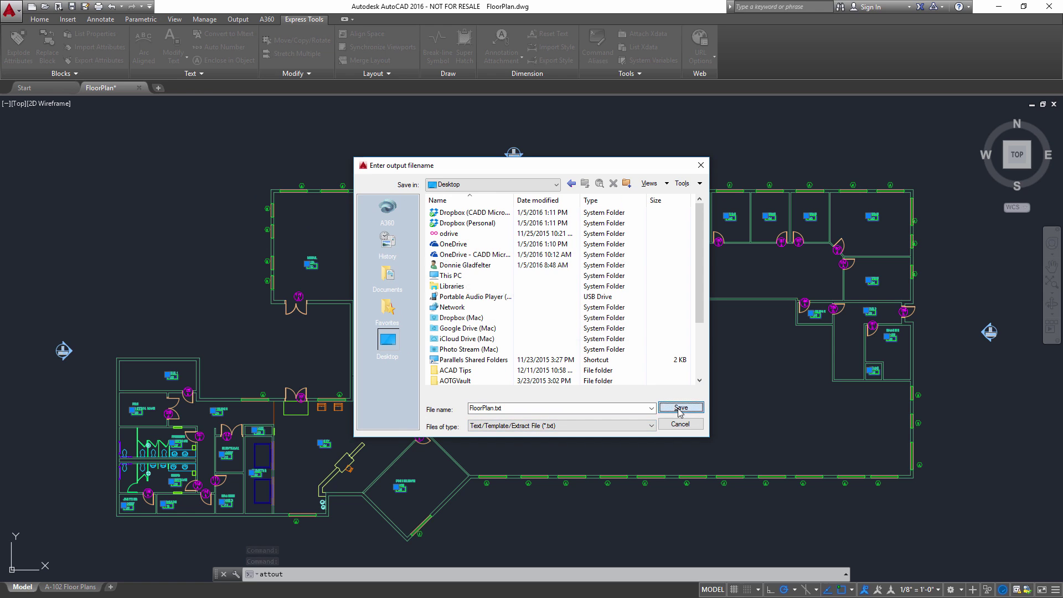
pyautogui.click(680, 408)
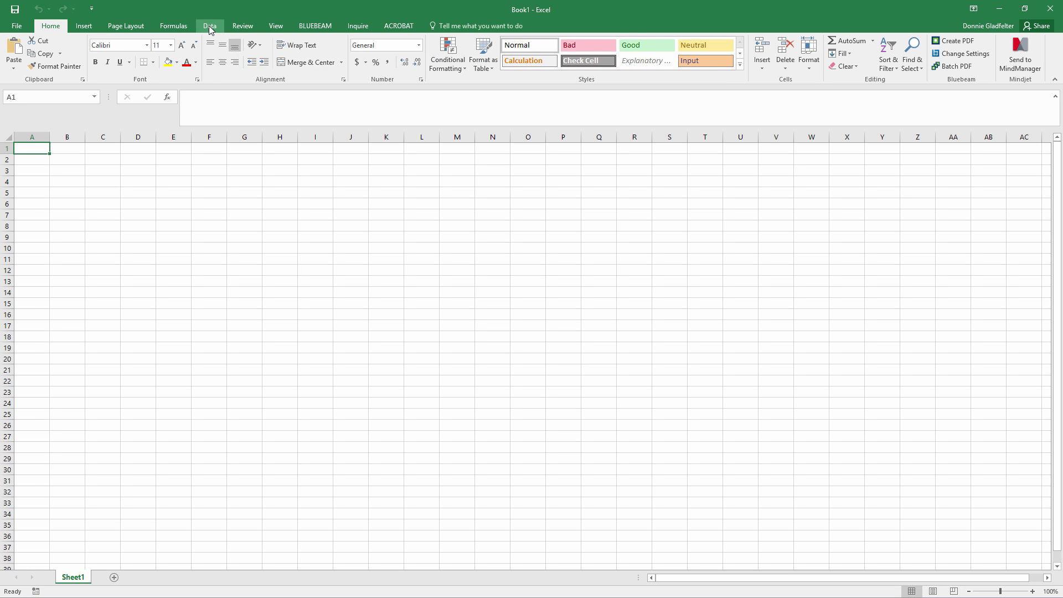
# Step: Import FloorPlan.txt as text data into Sheet1 starting at cell A1
pyautogui.click(208, 25)
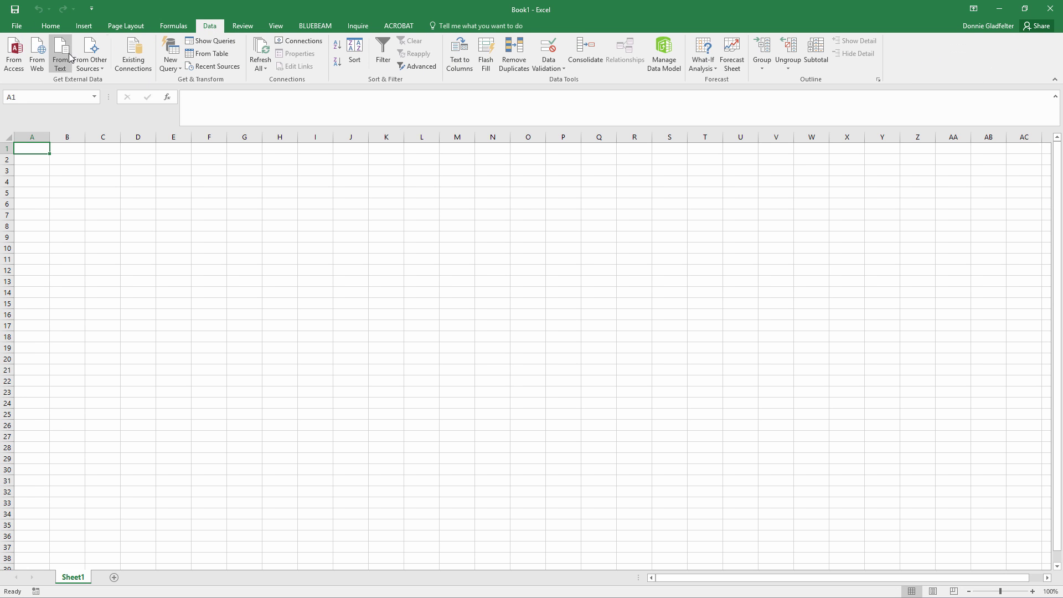
pyautogui.click(63, 49)
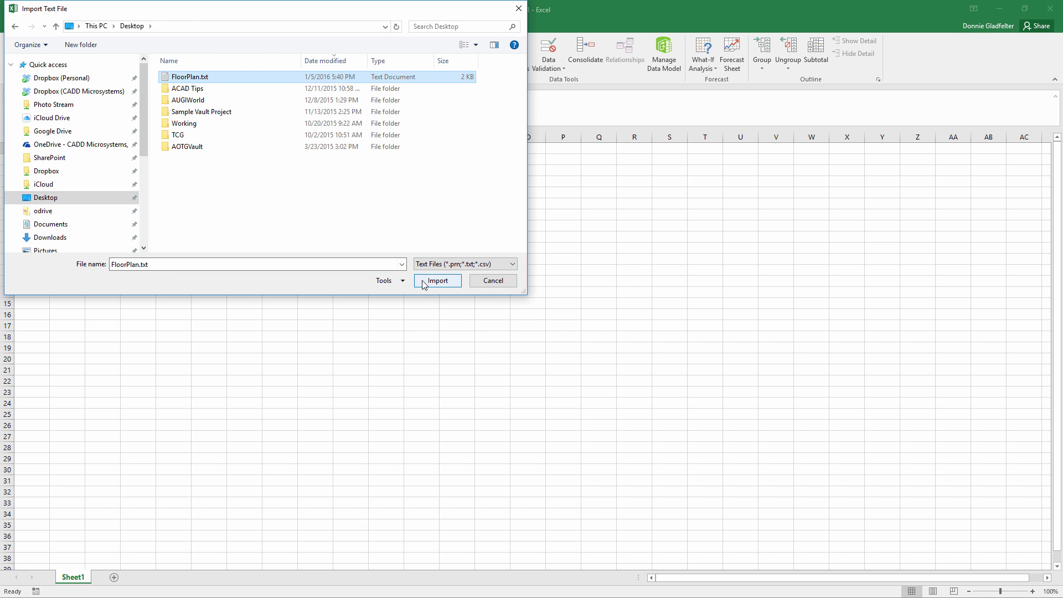
pyautogui.click(438, 281)
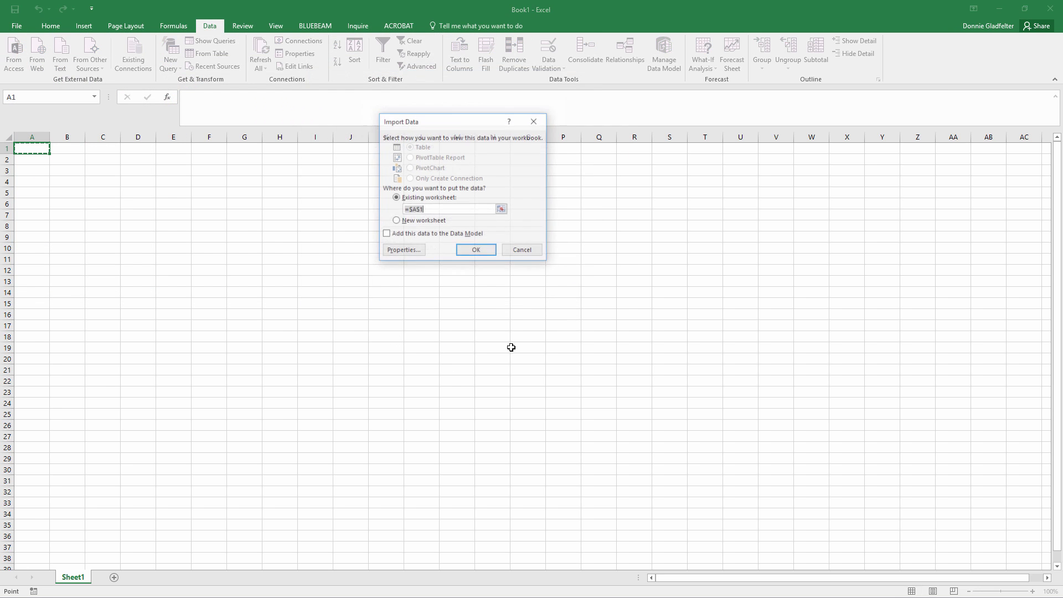
pyautogui.click(475, 249)
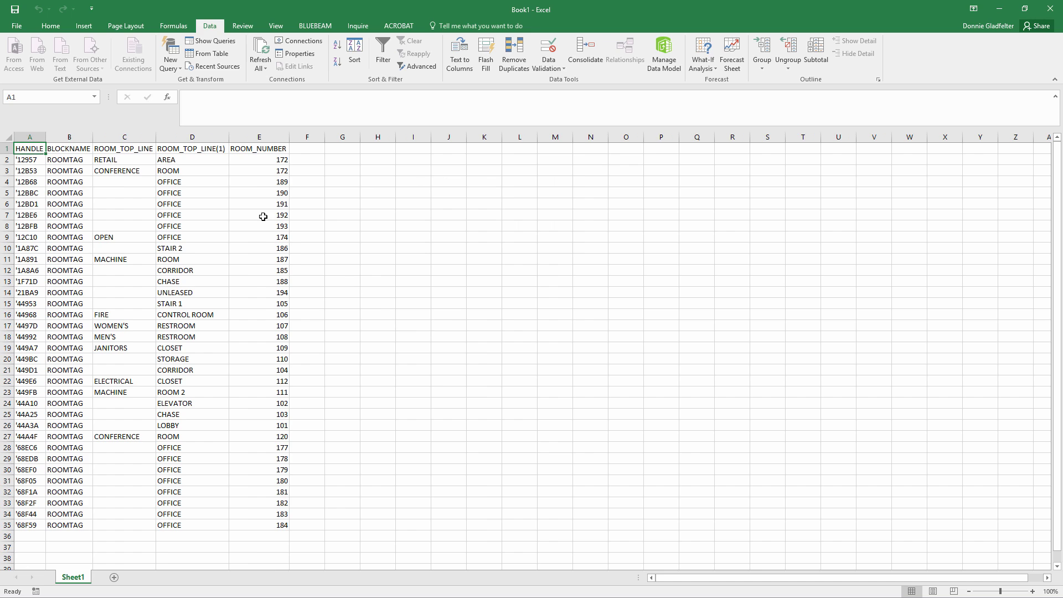
pyautogui.moveTo(262, 205)
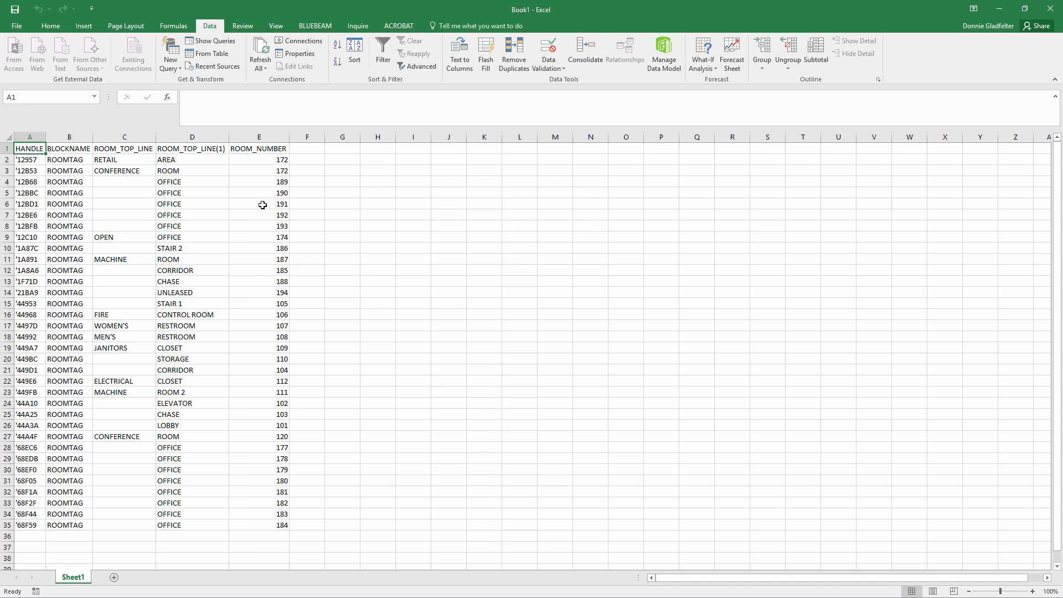
# Step: Enter the renumbering formula =(E2-100)+1000 in cell F2
pyautogui.click(307, 160)
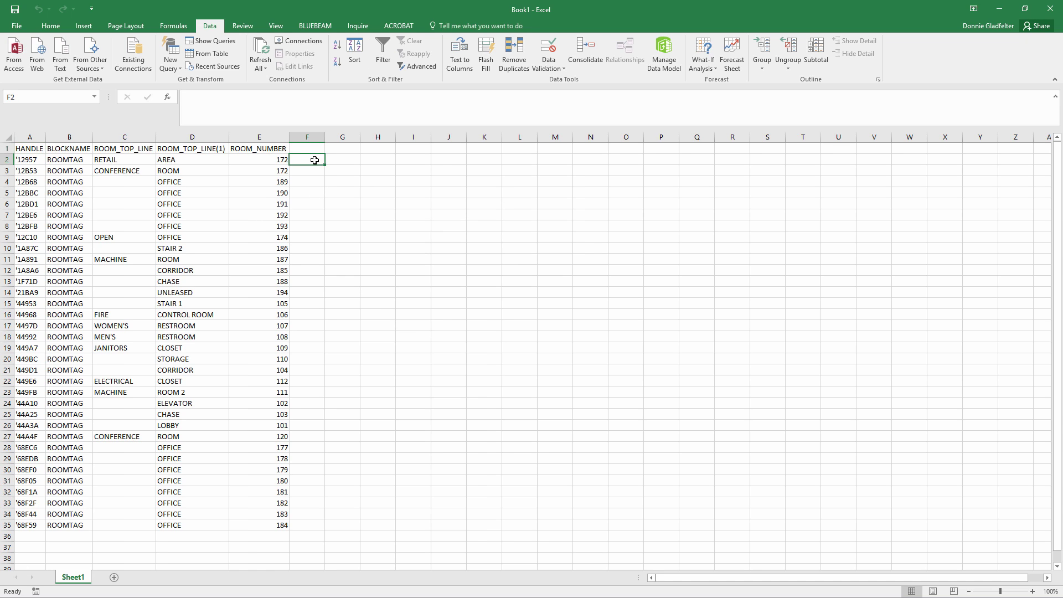
pyautogui.write('=(')
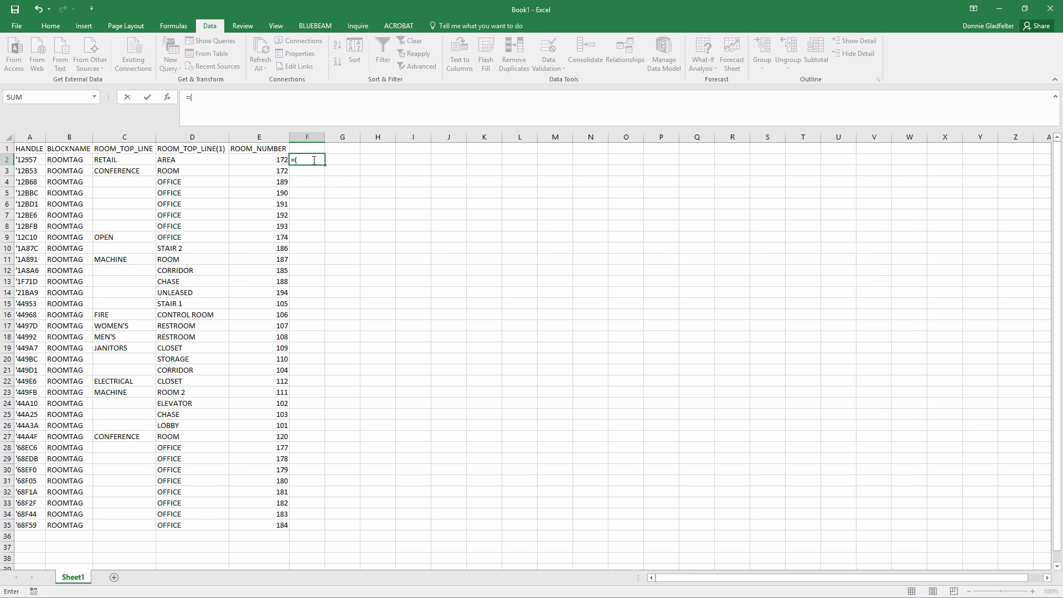
pyautogui.click(268, 159)
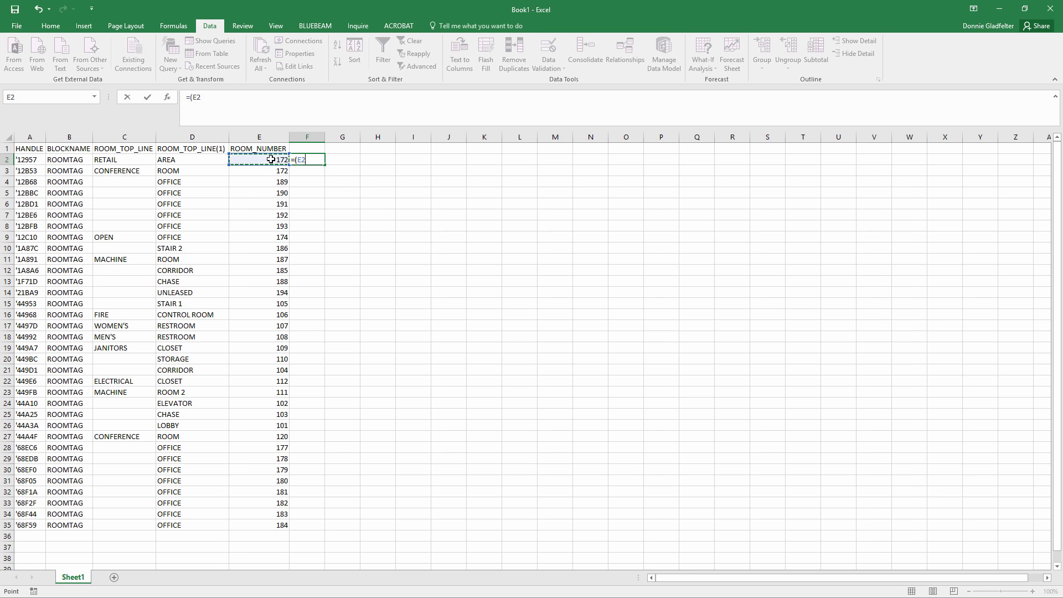
pyautogui.write('-100')
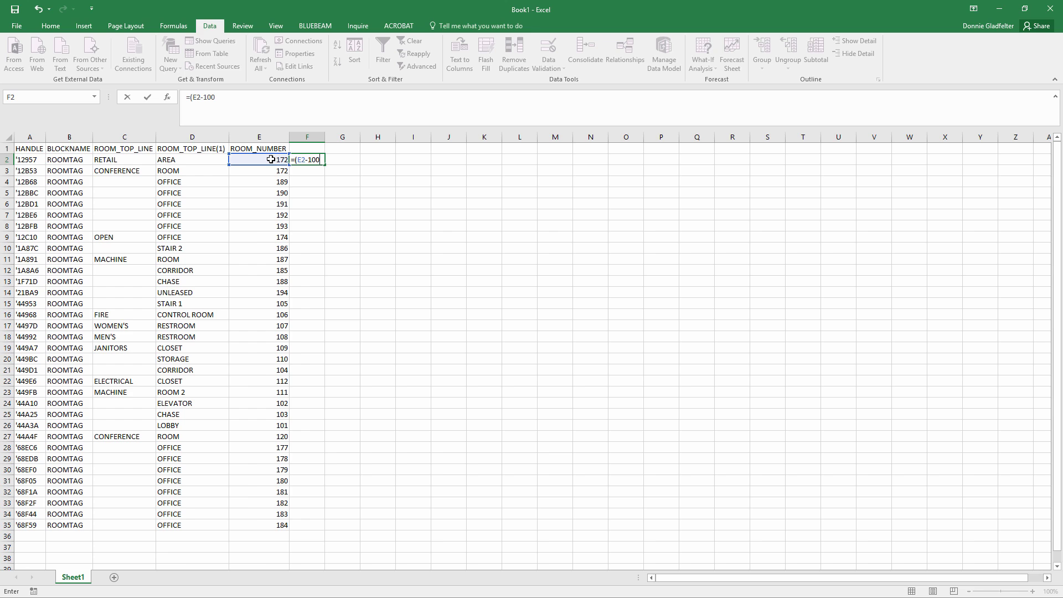
pyautogui.write('+')
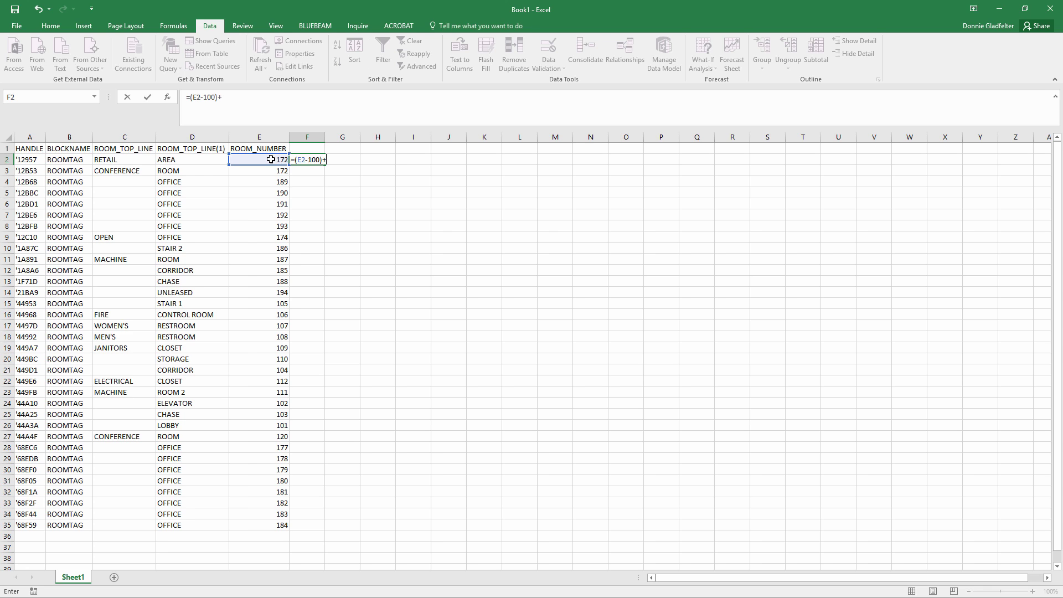
pyautogui.write('1000')
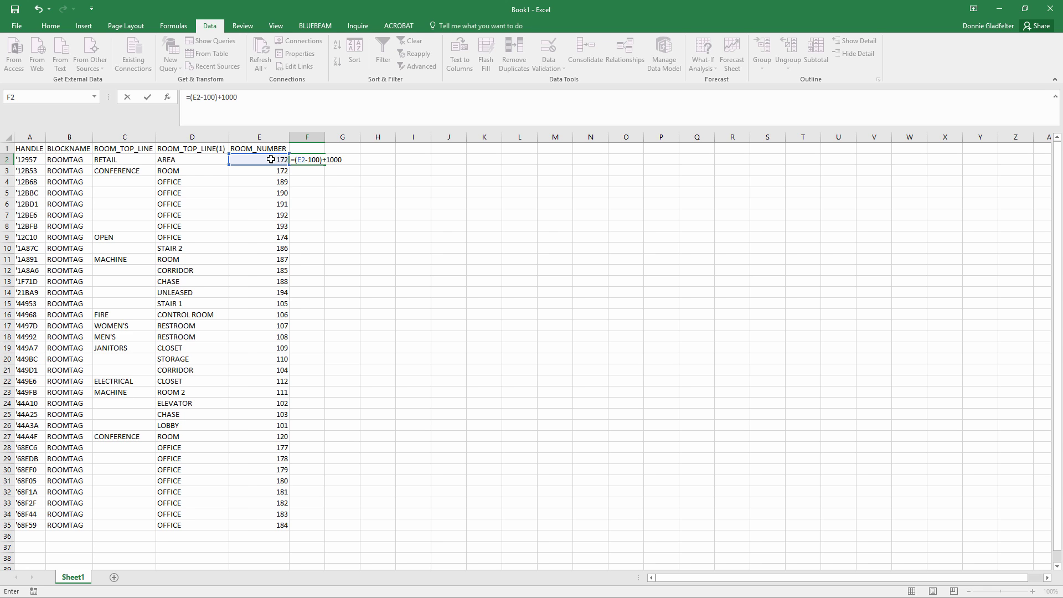
pyautogui.press('Enter')
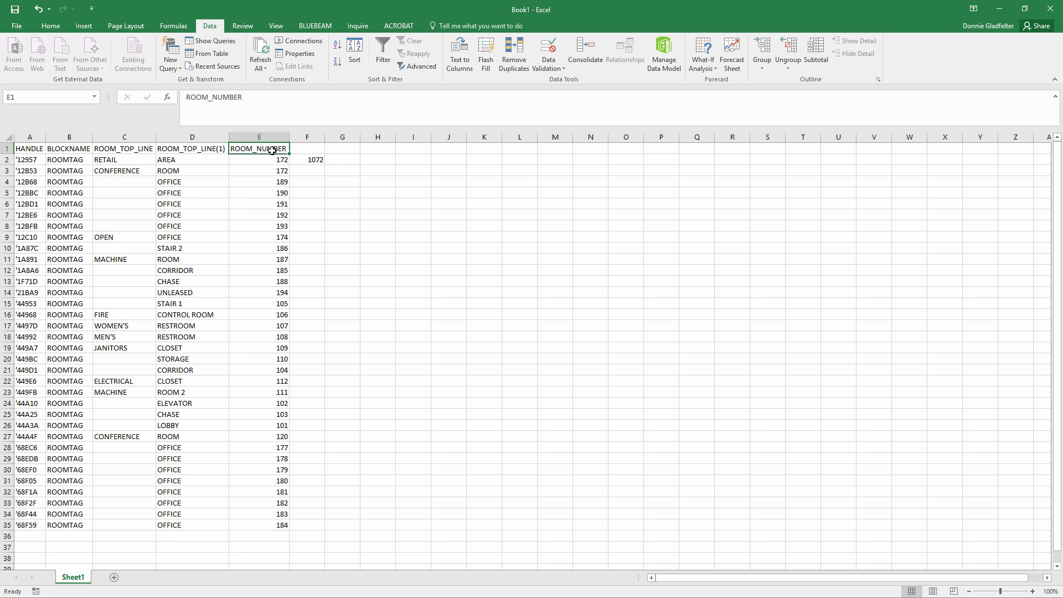
# Step: Head the column ROOM_NUMBER, fill the formula down to row 35 and hide original column E
pyautogui.click(307, 148)
pyautogui.write('ROOM_NUMBER')
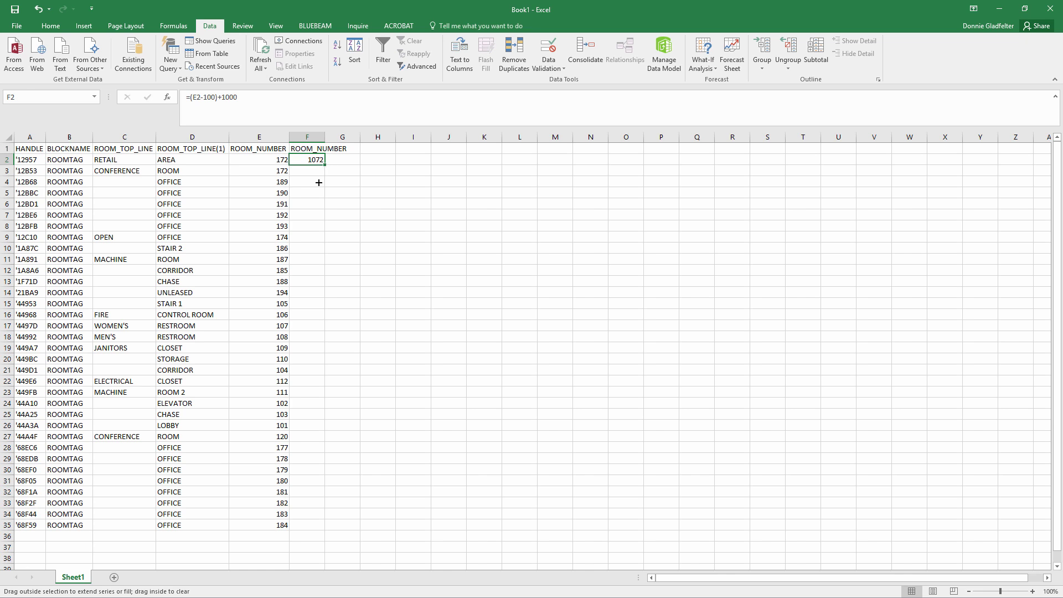
pyautogui.moveTo(318, 159); pyautogui.dragTo(319, 525)
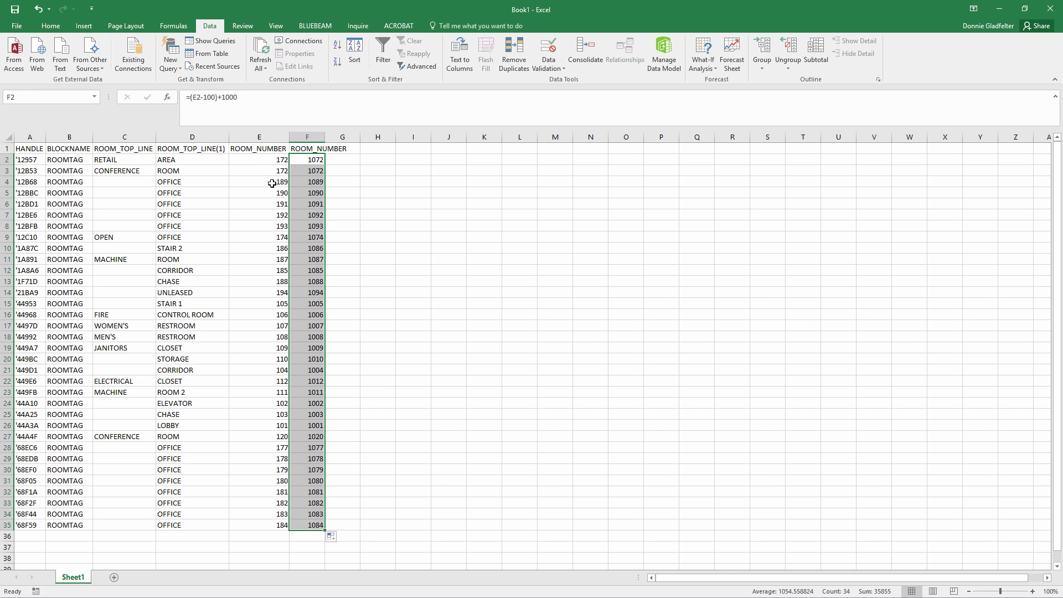
pyautogui.rightClick(259, 137)
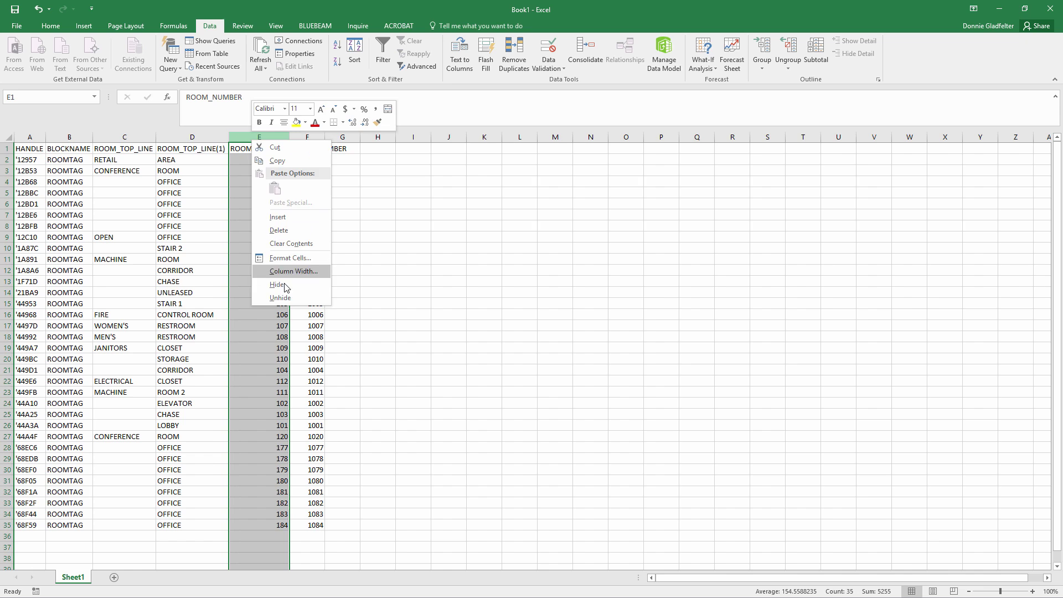
pyautogui.click(274, 285)
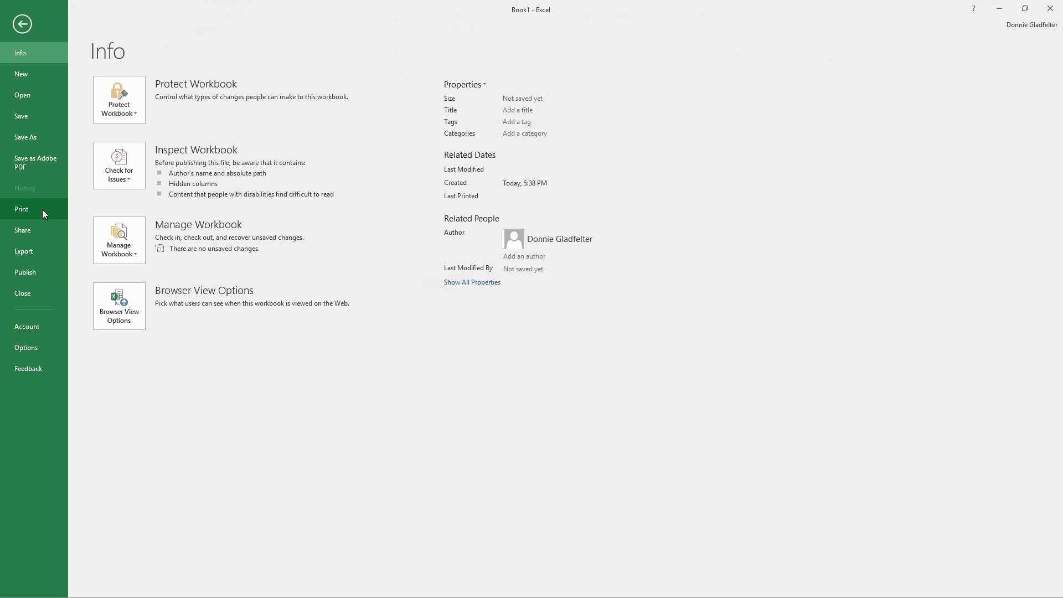
# Step: Save the workbook to the Desktop as tab-delimited text Book1.txt, keeping that format
pyautogui.click(25, 137)
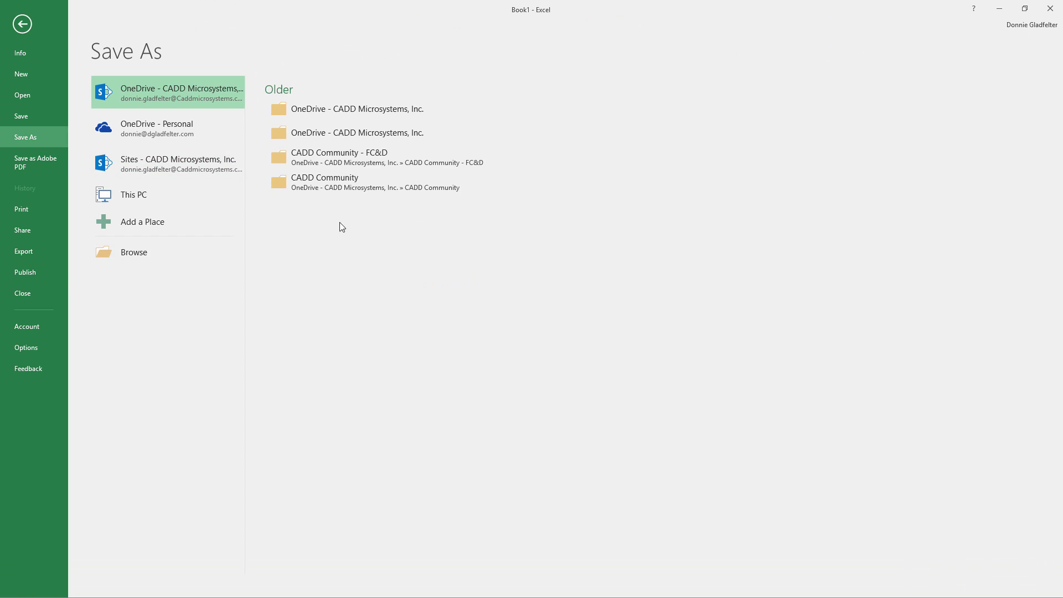
pyautogui.click(133, 195)
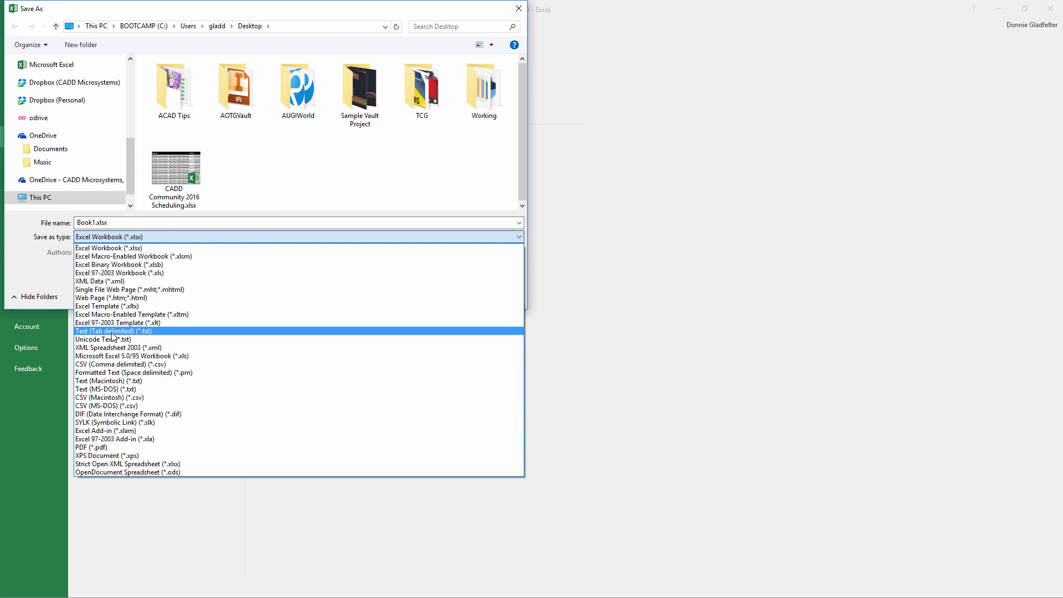
pyautogui.click(112, 331)
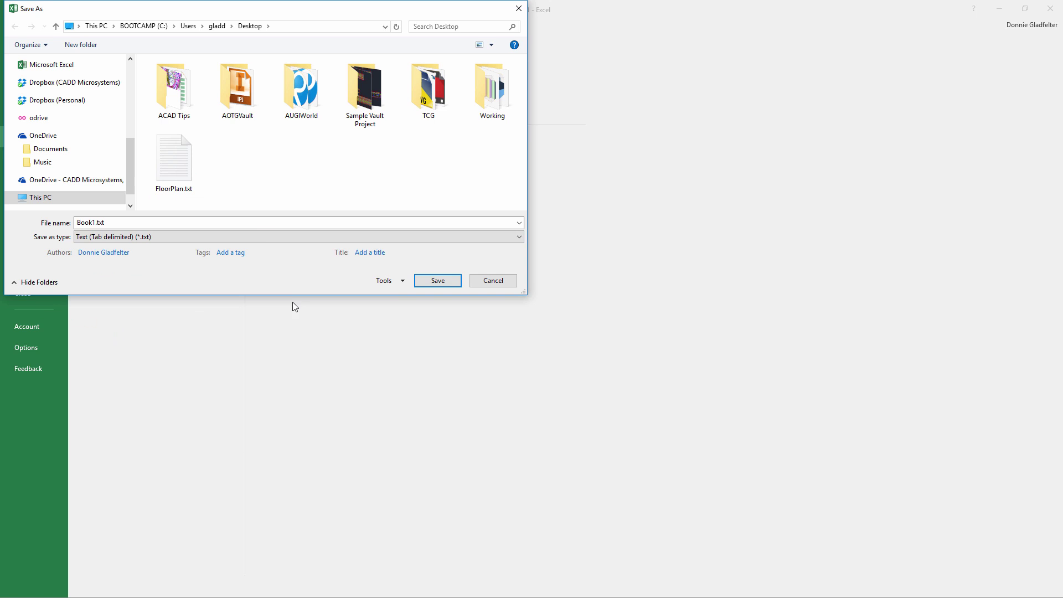
pyautogui.moveTo(400, 274)
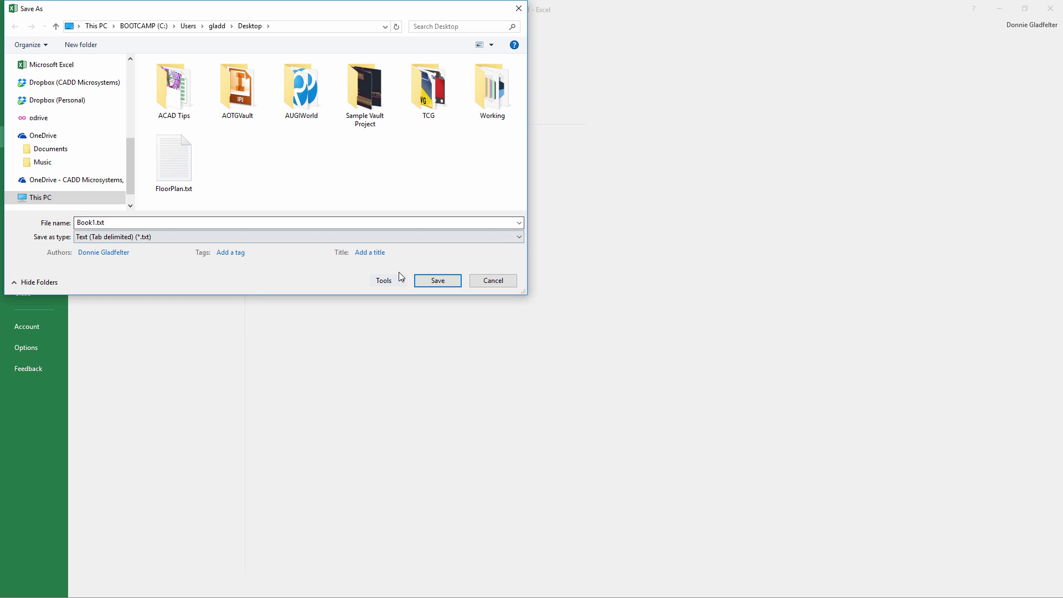
pyautogui.click(437, 280)
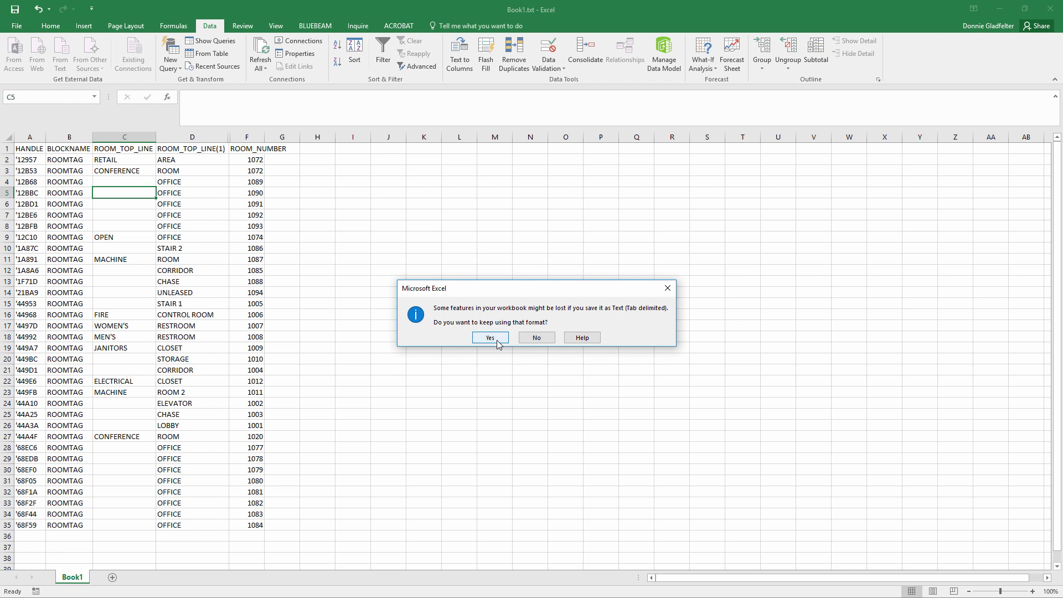
pyautogui.click(490, 337)
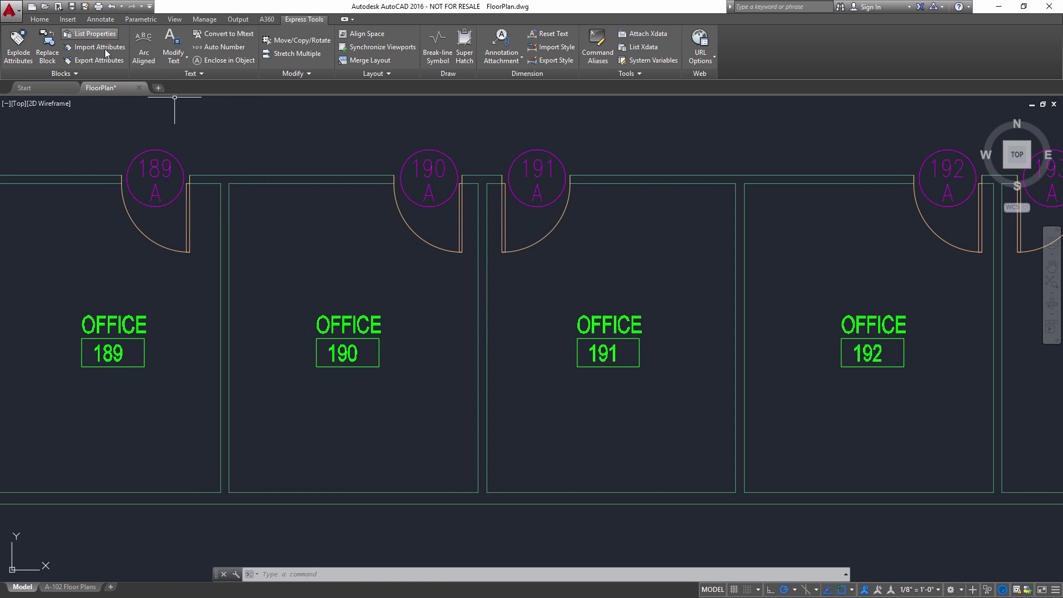
pyautogui.moveTo(105, 50)
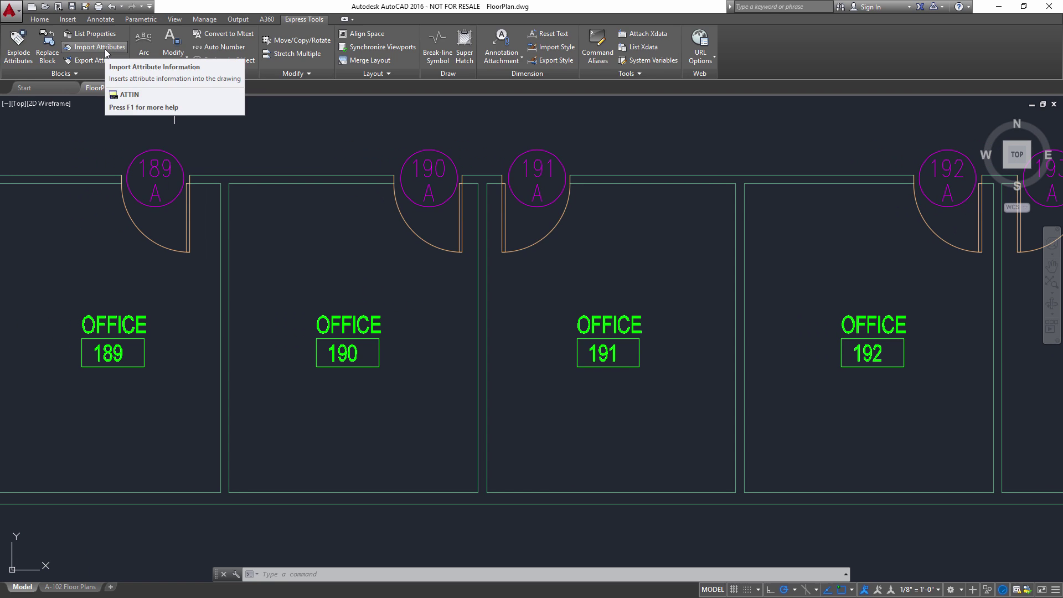
# Step: Import attributes from Book1.txt (ATTIN), updating 34 room tags to 1089–1092
pyautogui.click(101, 47)
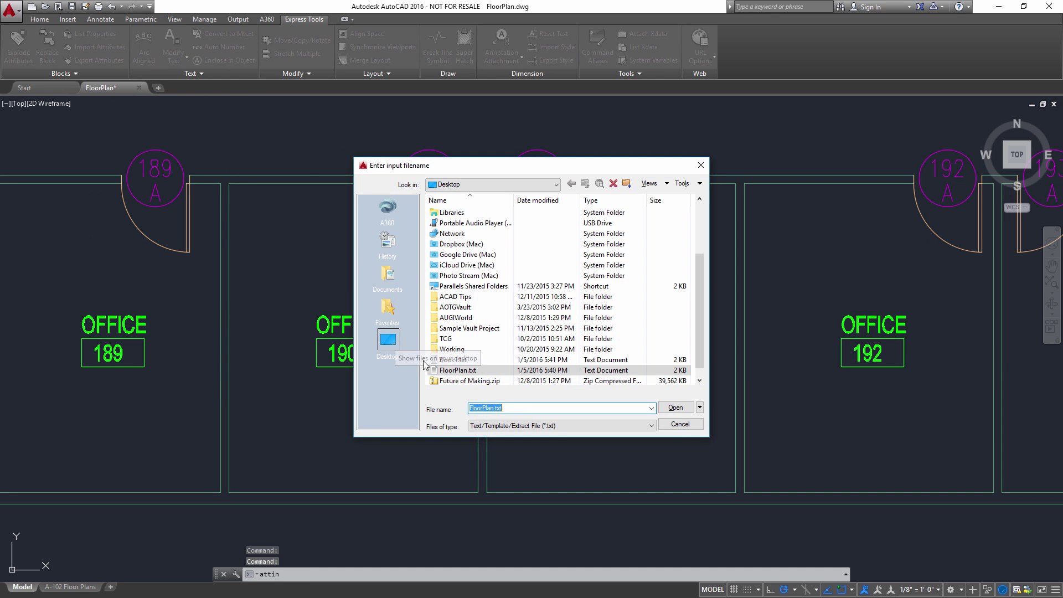
pyautogui.click(453, 360)
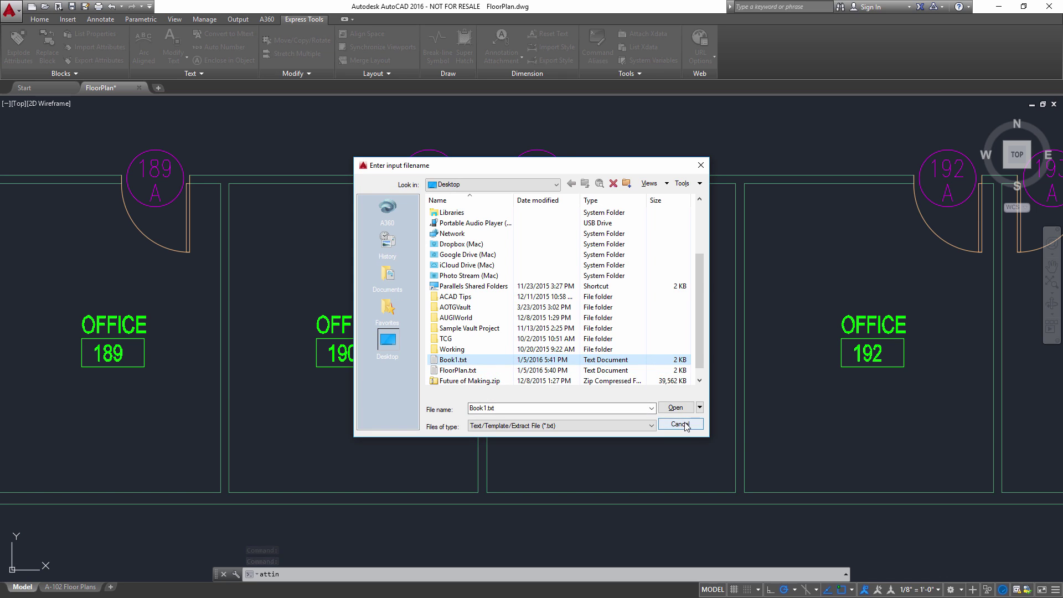
pyautogui.click(675, 423)
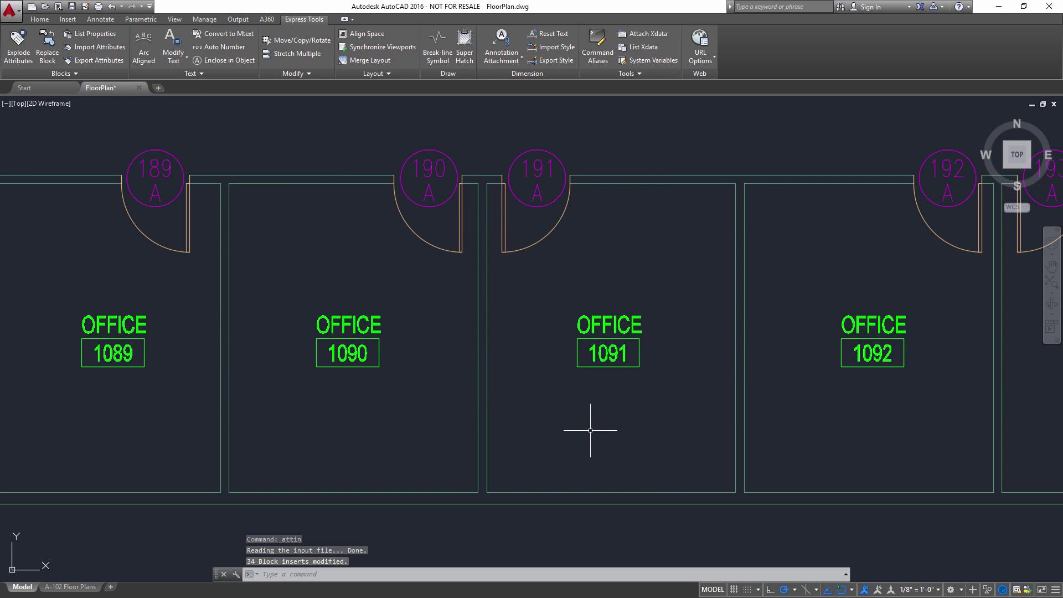